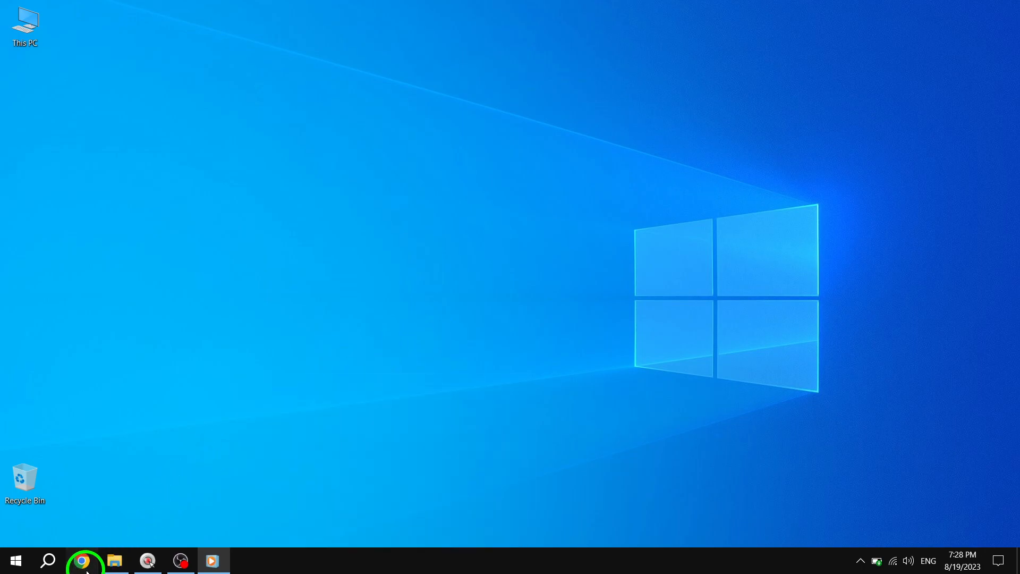
Step: Launch Google Chrome from the Windows taskbar
{"action": "left_click", "coordinate": [80, 560]}
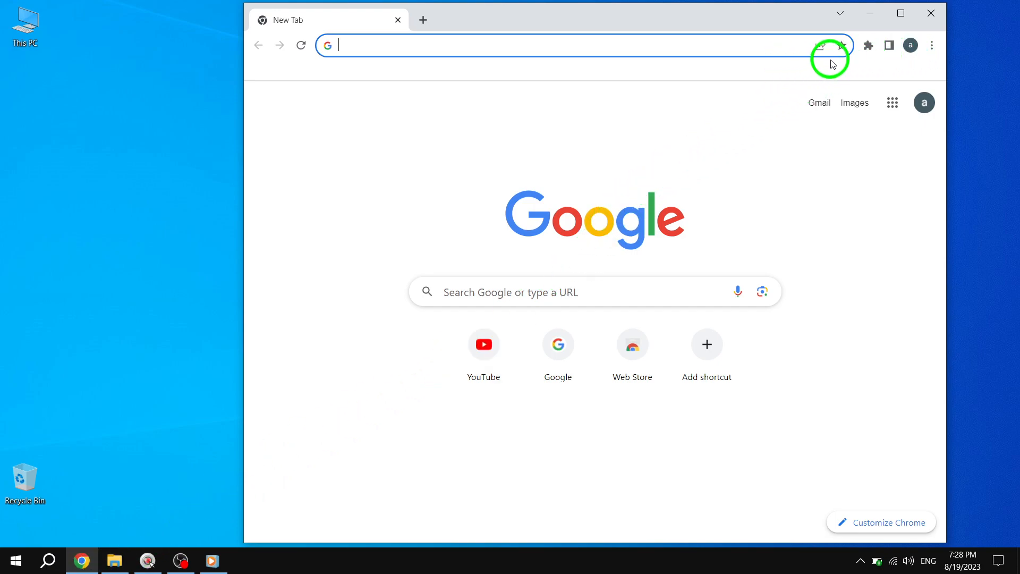
{"action": "left_click", "coordinate": [868, 44]}
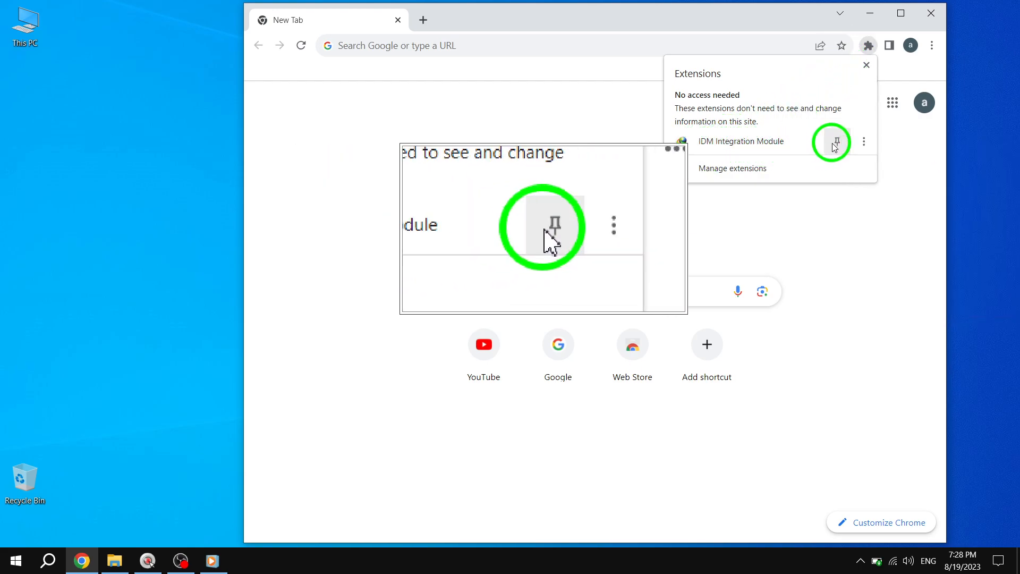
{"action": "left_click", "coordinate": [836, 141]}
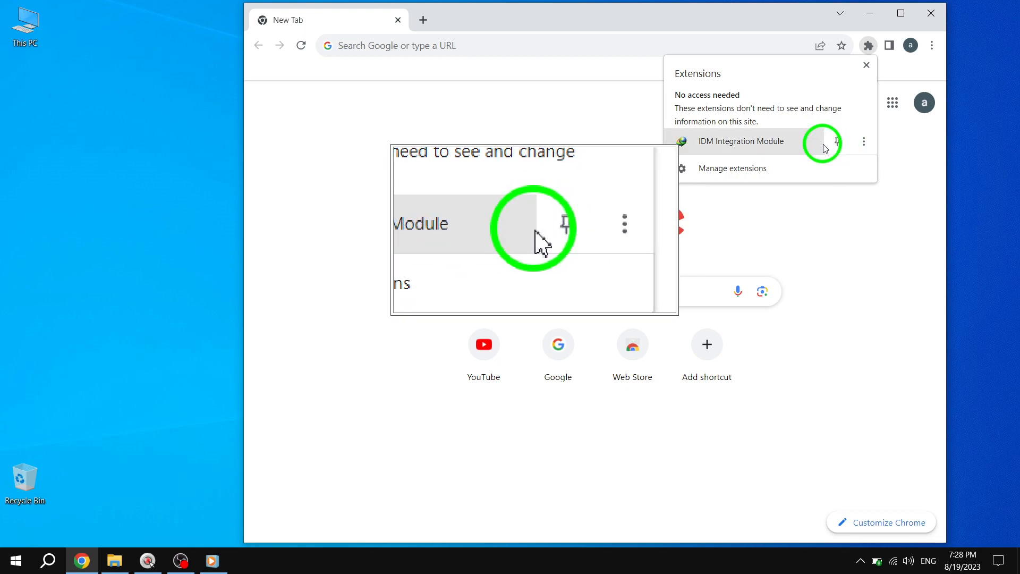
{"action": "left_click", "coordinate": [773, 202]}
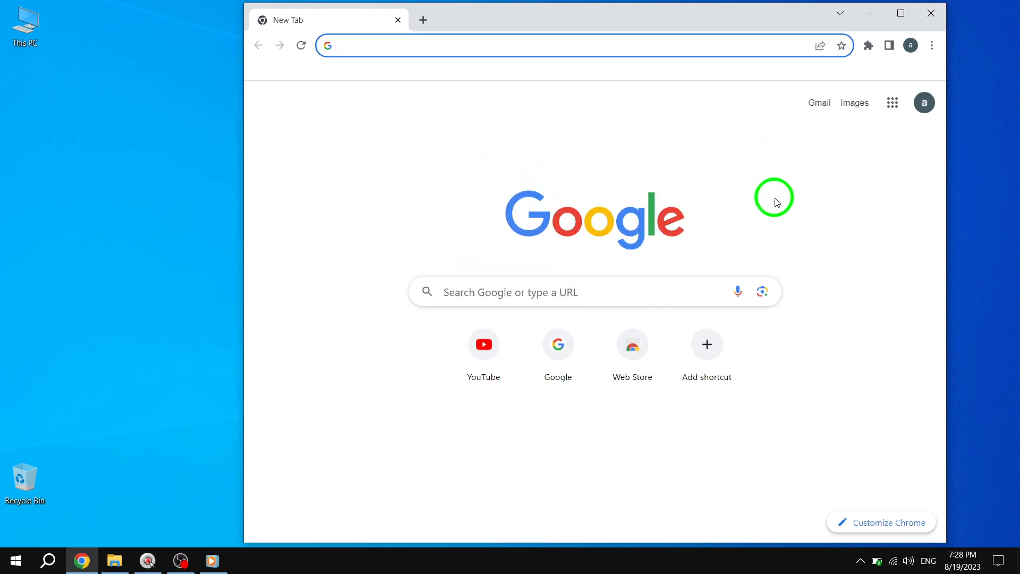
Step: Pin IDM Integration Module from the Extensions menu and open its toolbar icon
{"action": "left_click", "coordinate": [867, 44]}
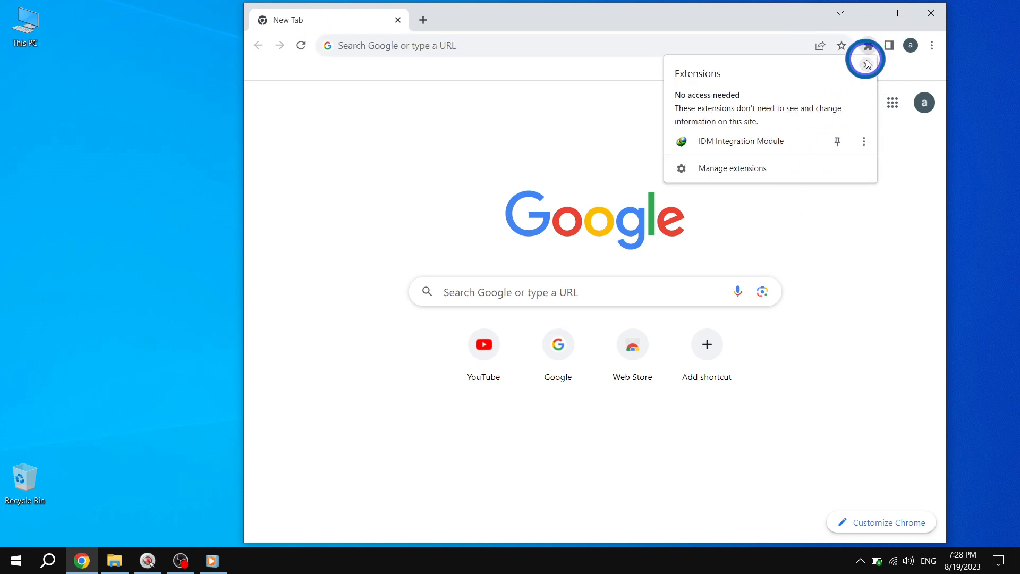
{"action": "mouse_move", "coordinate": [833, 186]}
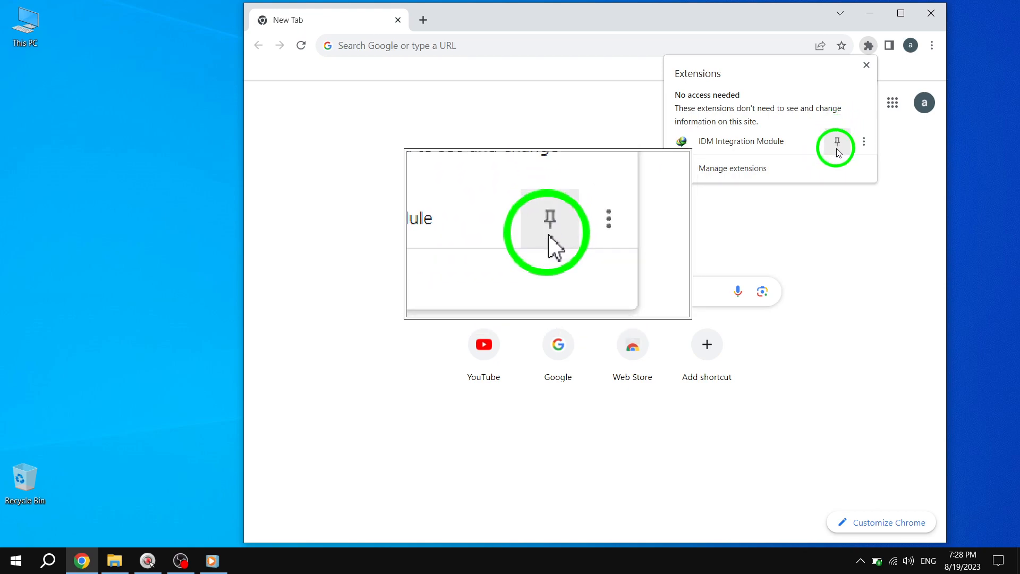
{"action": "mouse_move", "coordinate": [837, 142]}
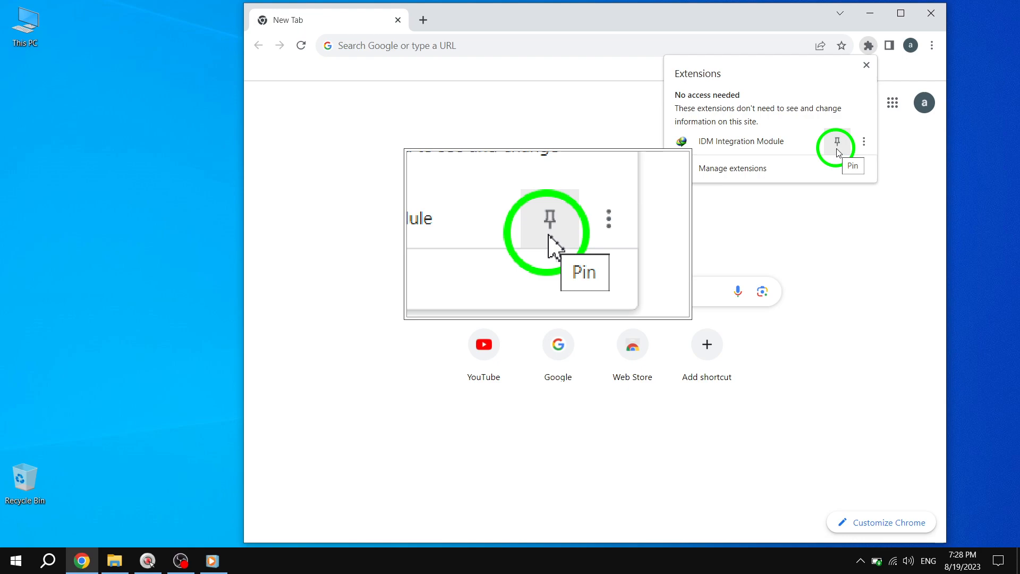
{"action": "left_click", "coordinate": [837, 141]}
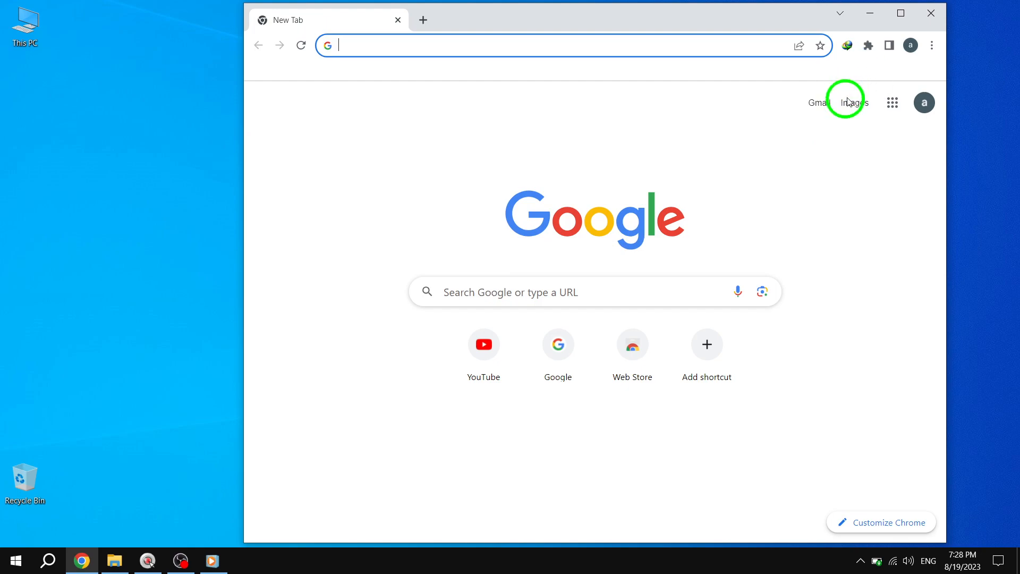
{"action": "left_click", "coordinate": [846, 44]}
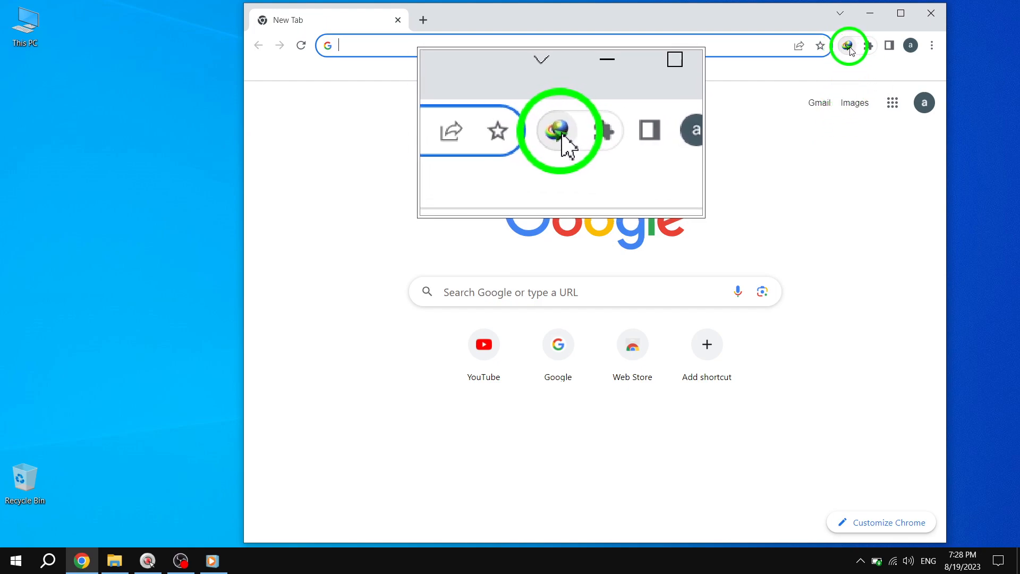